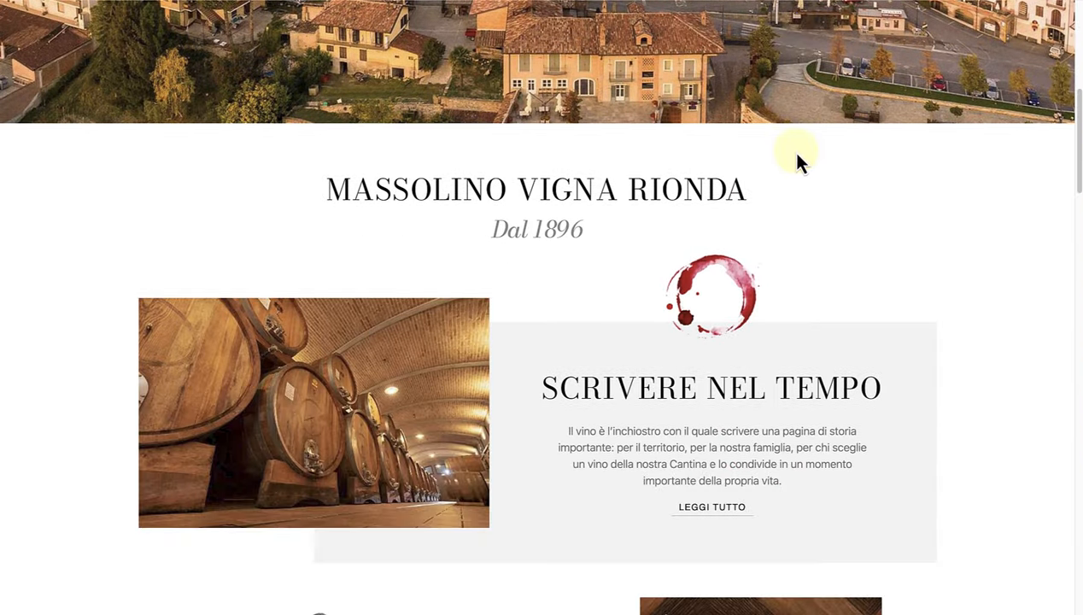
# Step: Scroll the plugins list down to the W3 Total Cache entry
pyautogui.scroll(-3)
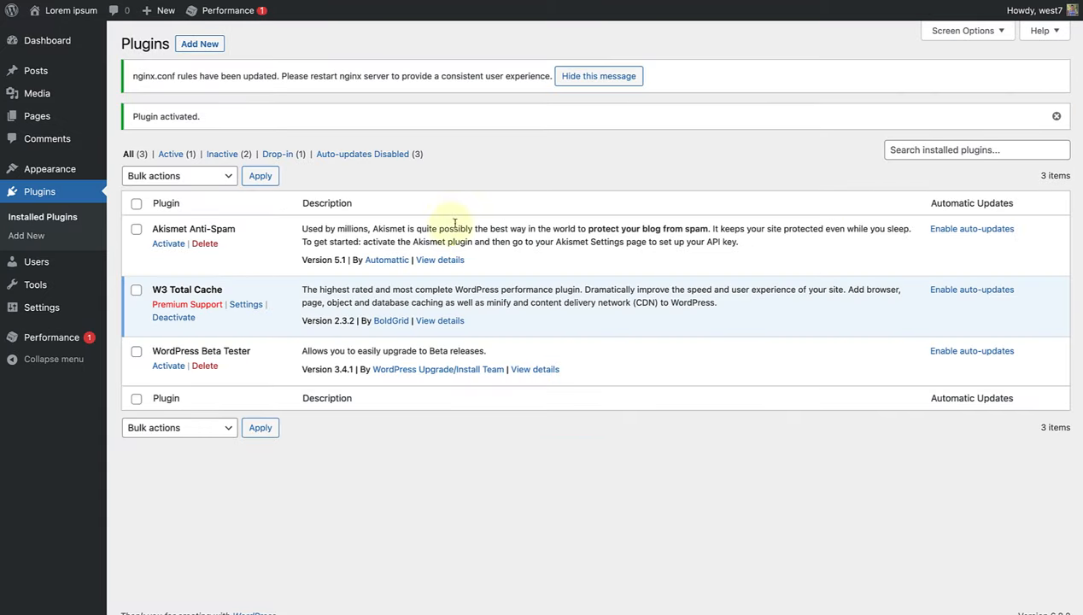
# Step: Launch the W3 Total Cache Setup Guide welcome screen
pyautogui.click(246, 305)
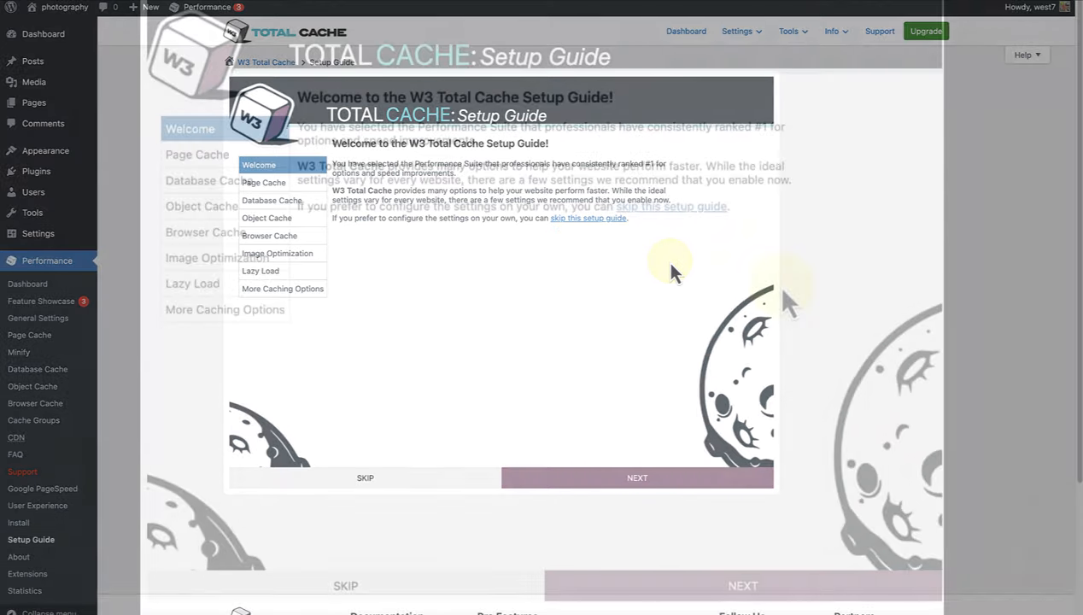
# Step: Run the Page Cache test and select Disk: Enhanced as the storage engine
pyautogui.click(636, 479)
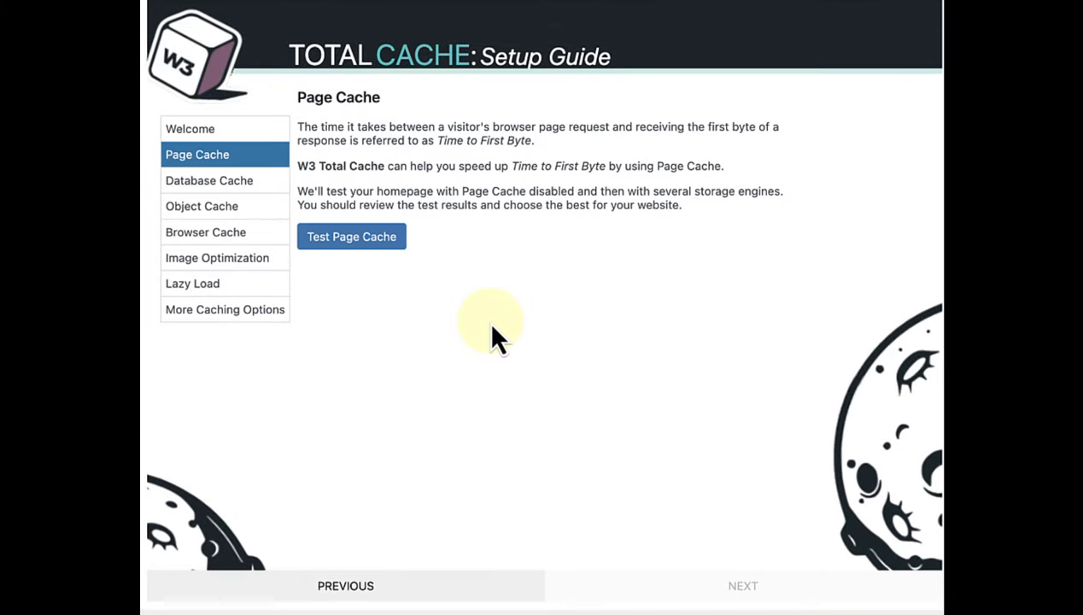
pyautogui.moveTo(359, 242)
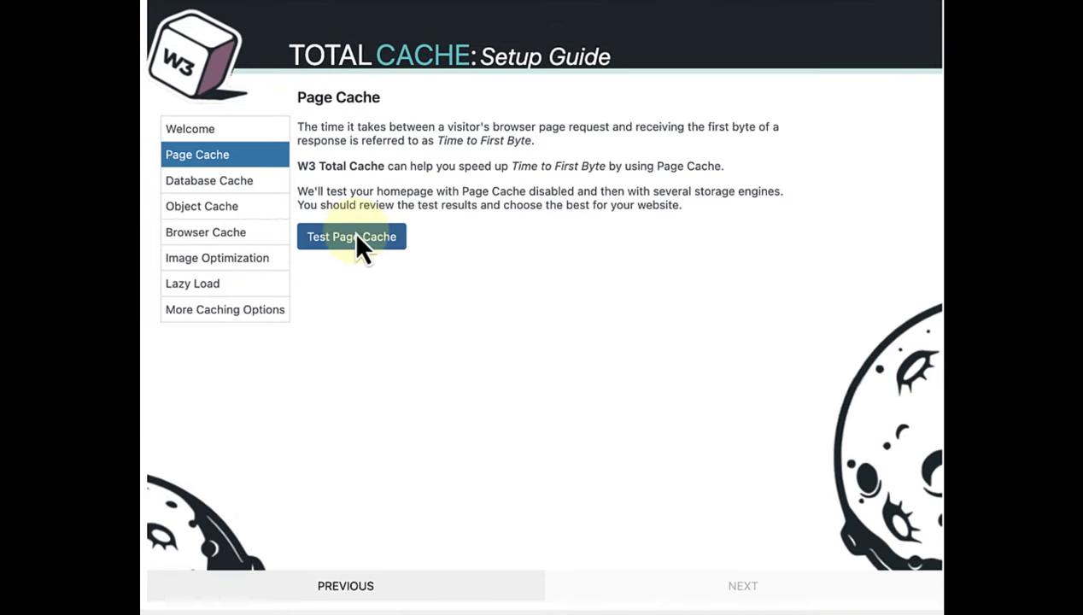
pyautogui.click(352, 236)
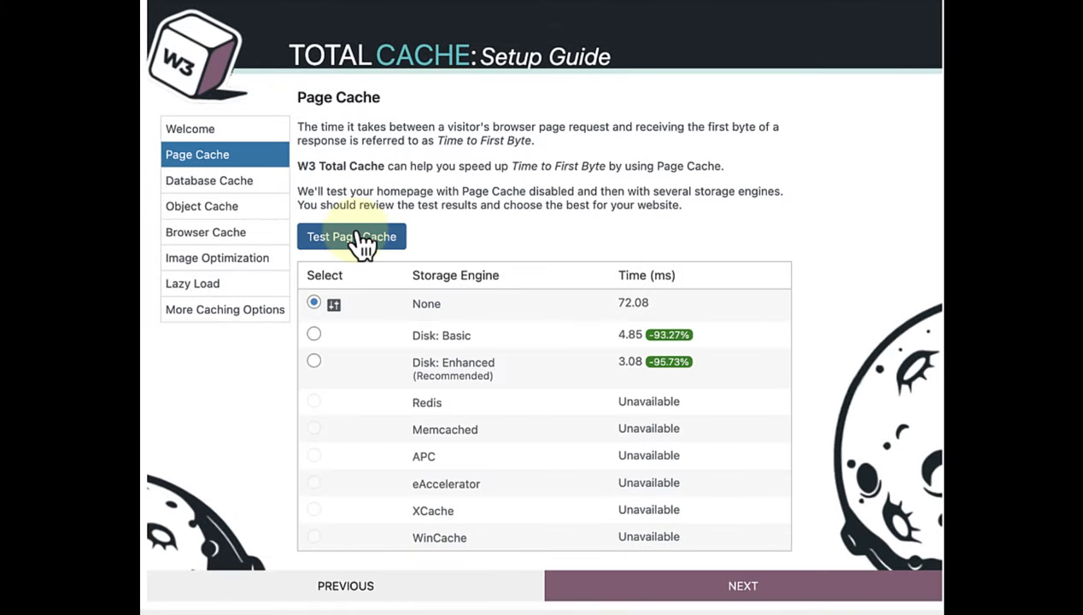
pyautogui.moveTo(359, 248)
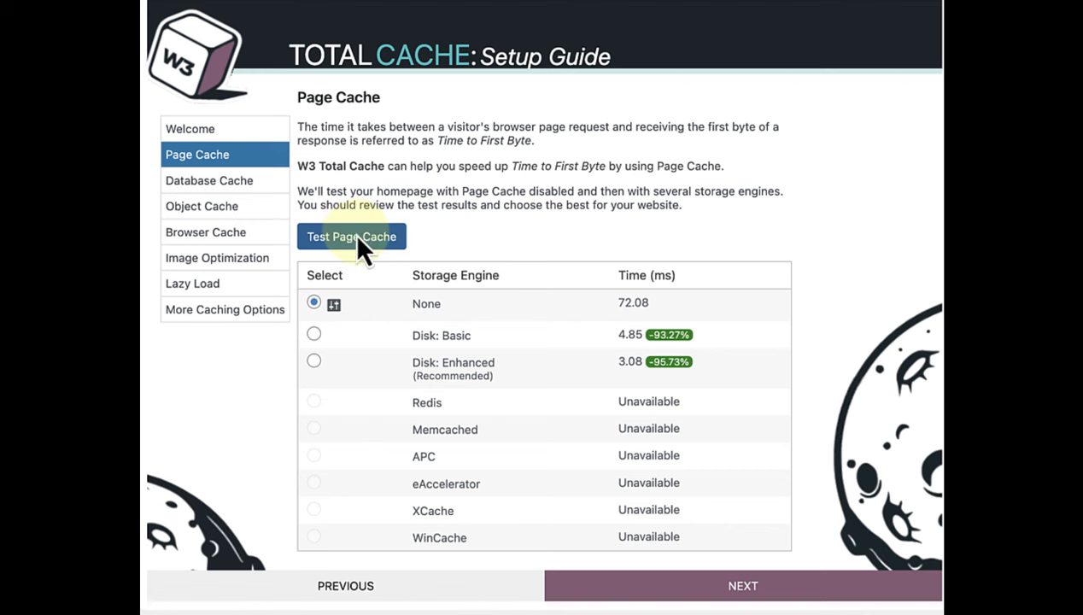
pyautogui.moveTo(349, 272)
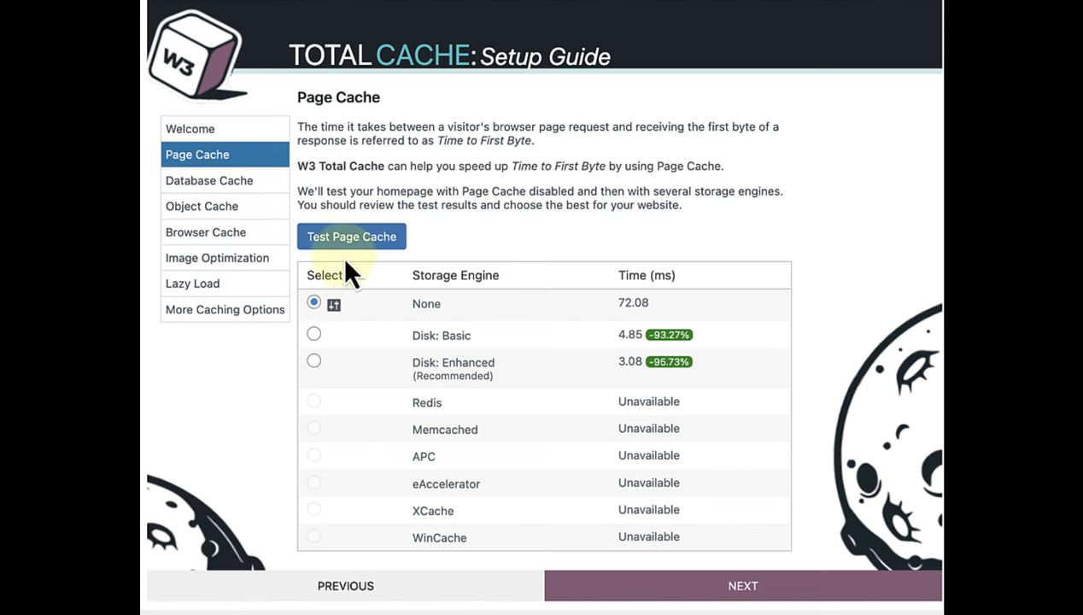
pyautogui.moveTo(315, 360)
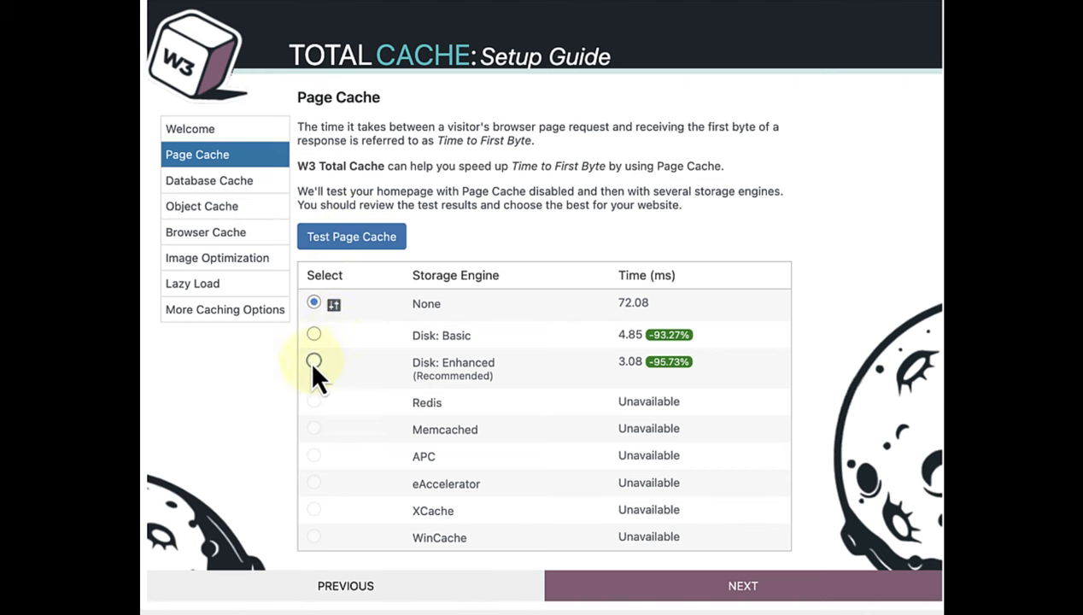
pyautogui.click(313, 362)
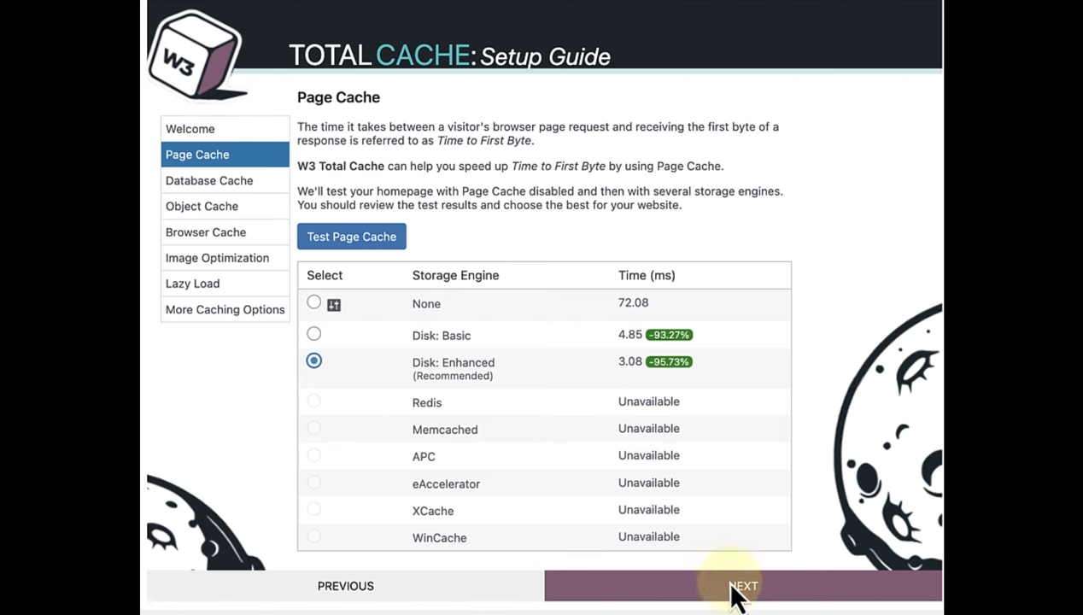
# Step: Run the Database Cache test, keeping None selected
pyautogui.click(741, 584)
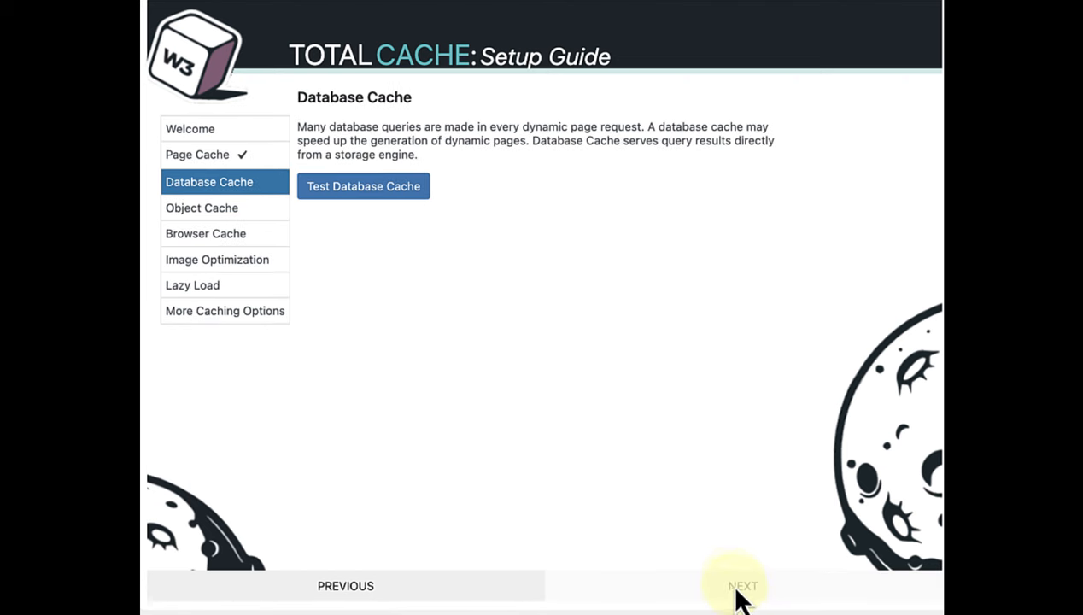
pyautogui.moveTo(386, 205)
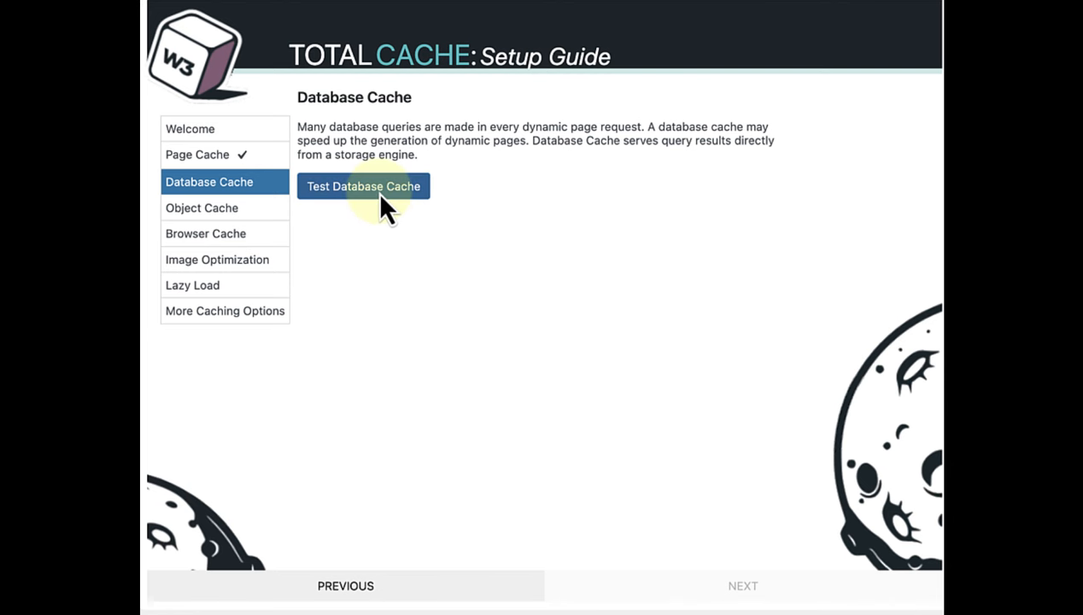
pyautogui.click(364, 186)
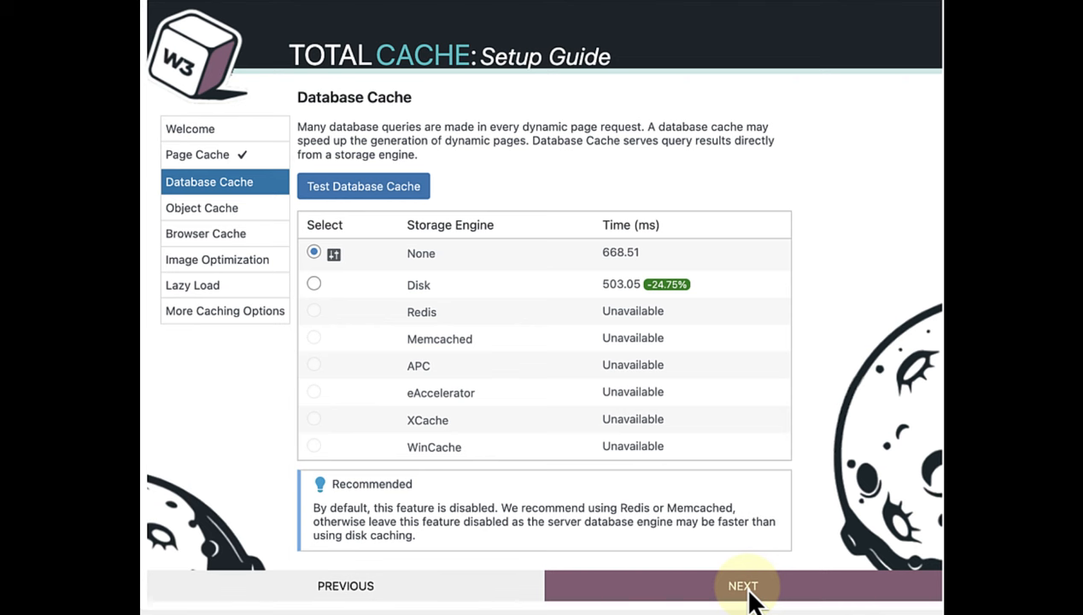
# Step: Test object caching and select Disk, then run the Browser Cache test
pyautogui.click(742, 585)
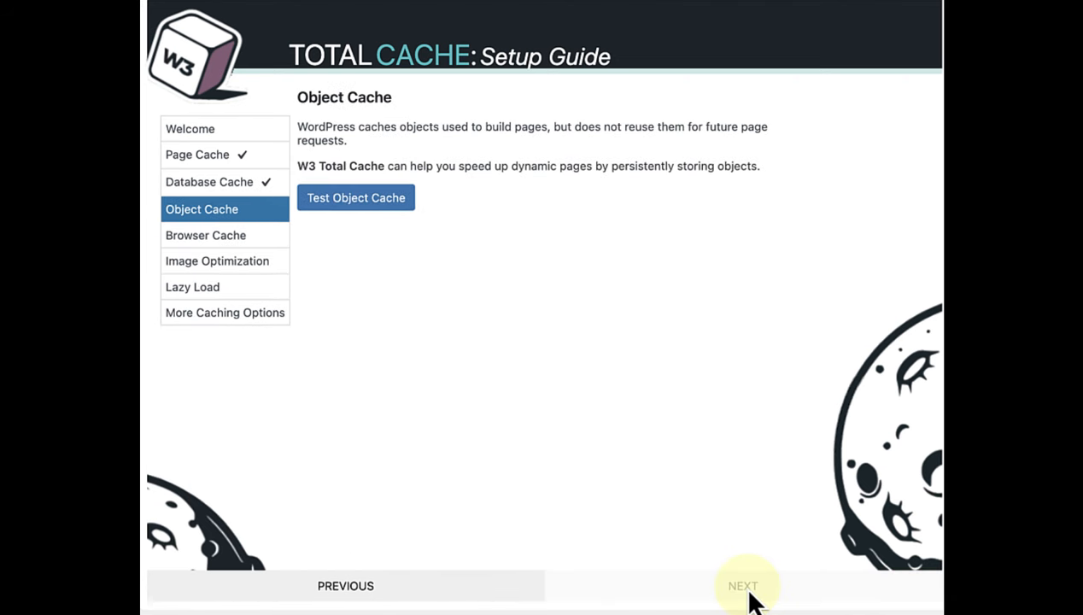
pyautogui.moveTo(356, 198)
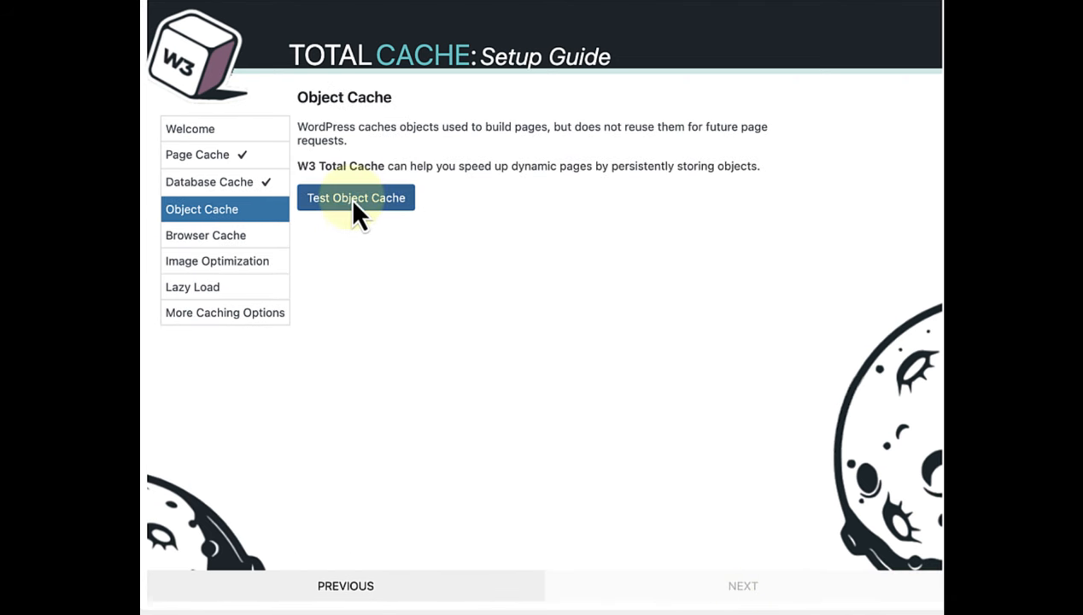
pyautogui.click(355, 198)
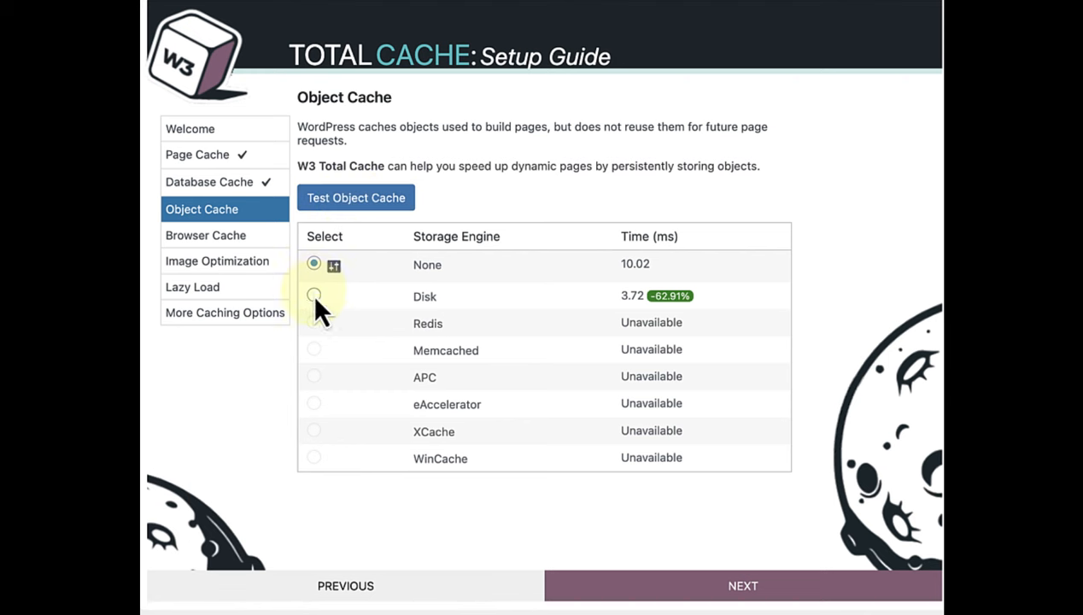
pyautogui.click(312, 295)
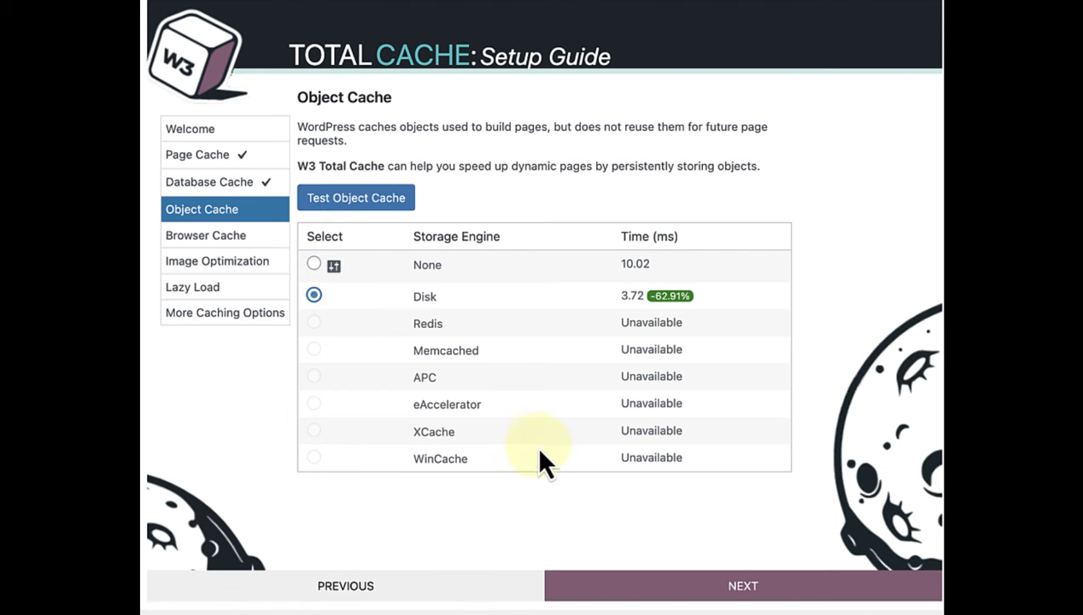
pyautogui.click(742, 584)
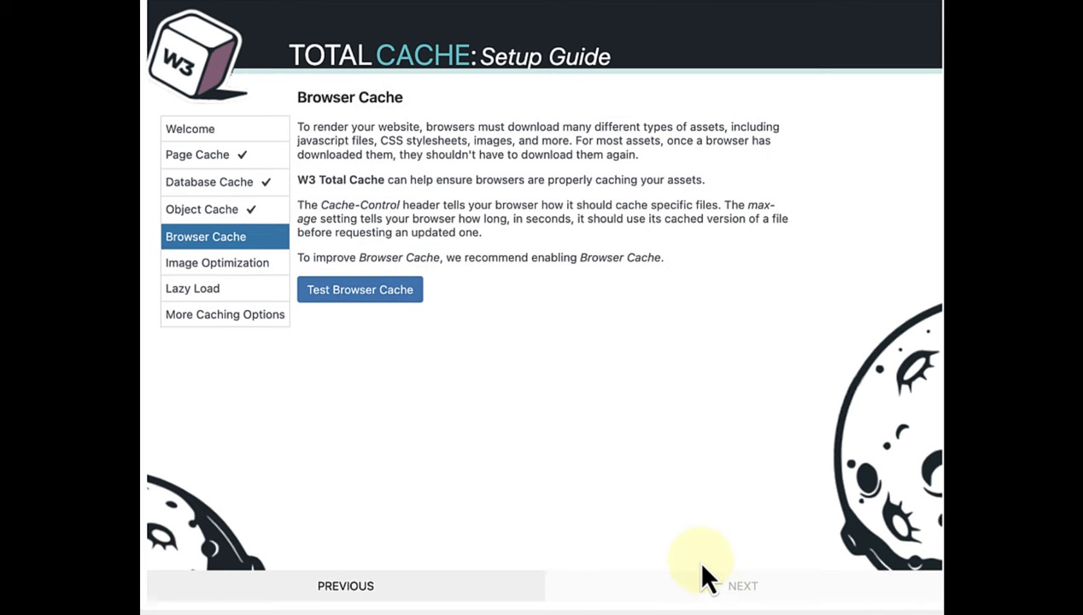
pyautogui.click(358, 289)
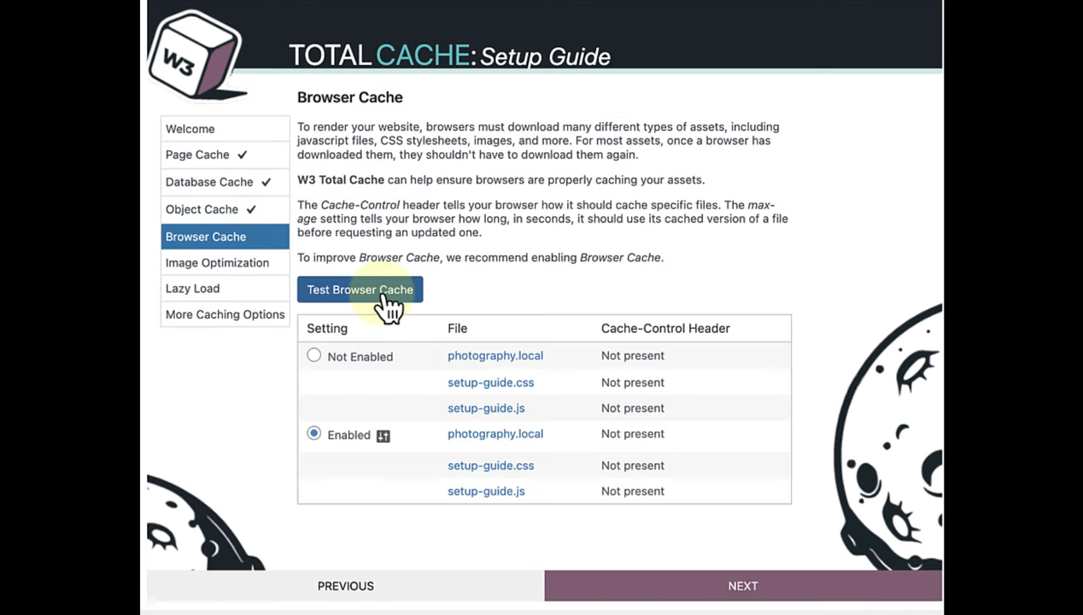
pyautogui.moveTo(385, 308)
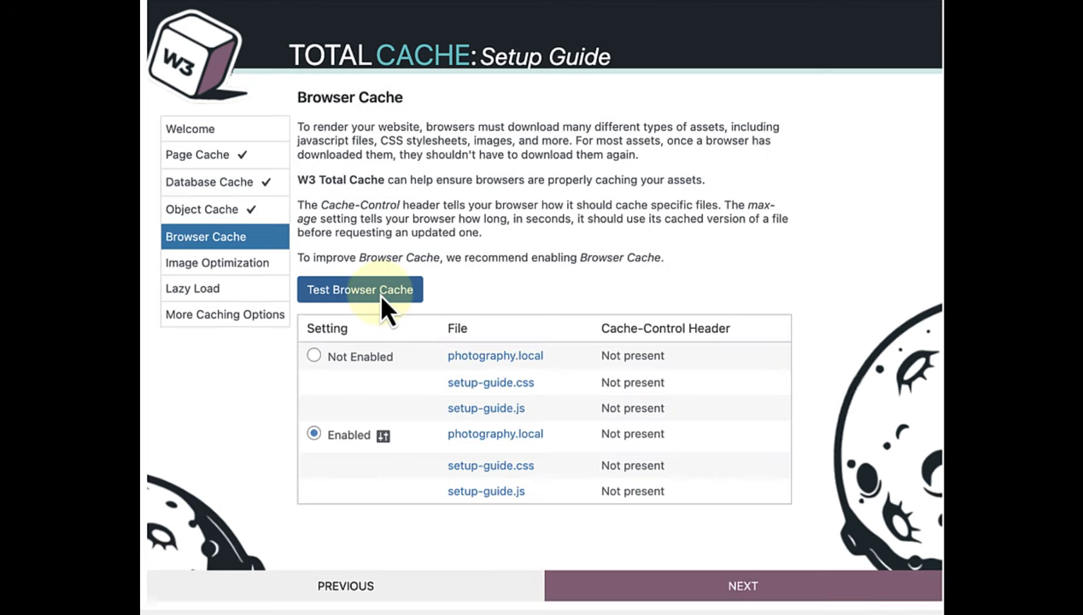
pyautogui.moveTo(721, 589)
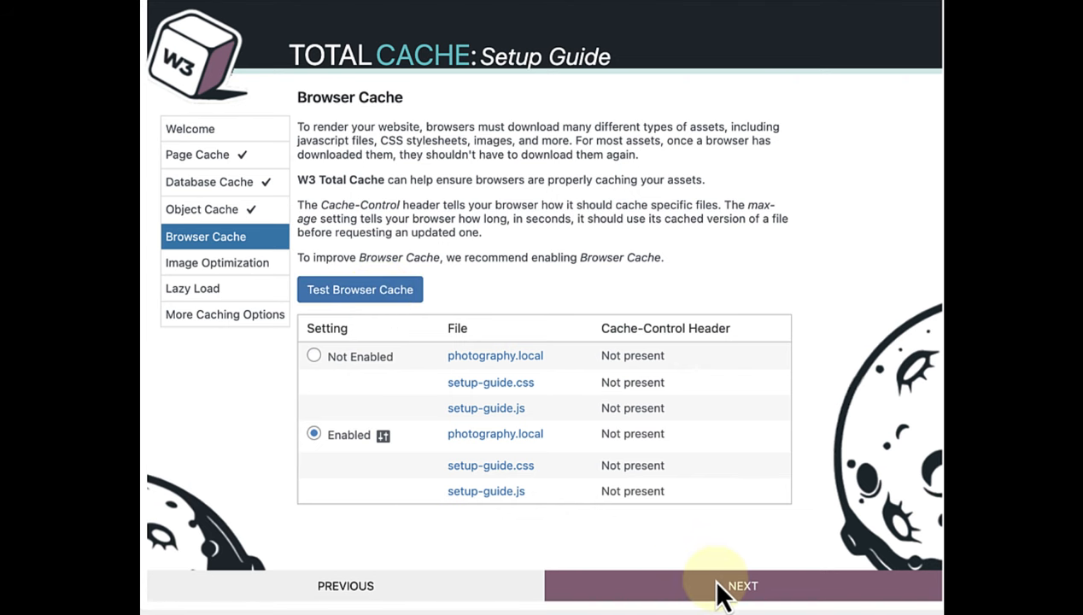
# Step: Enable the WebP Converter on the Image Optimization step
pyautogui.click(742, 586)
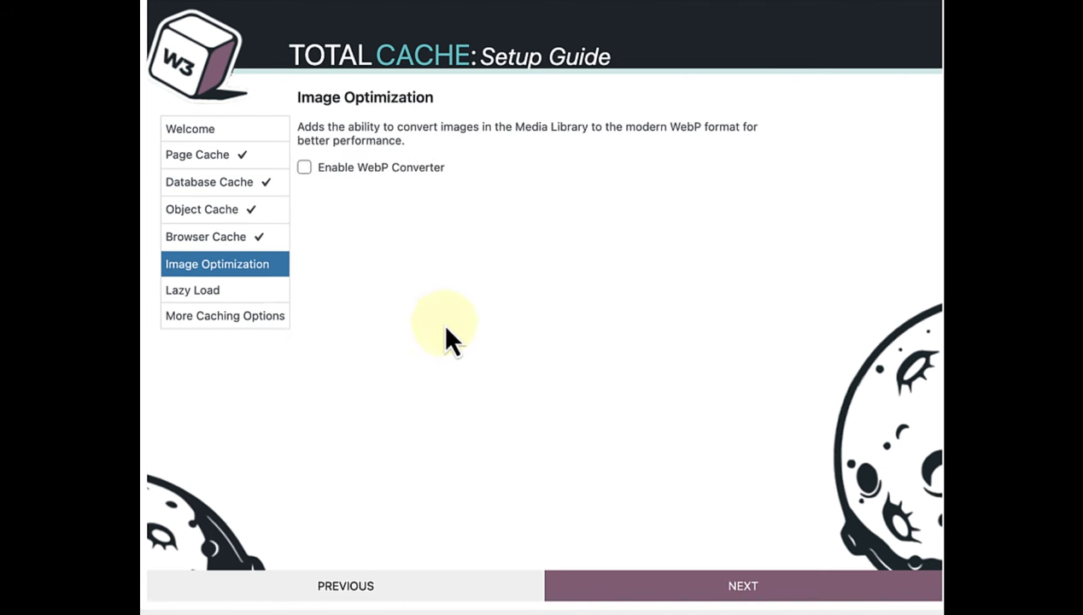
pyautogui.moveTo(308, 179)
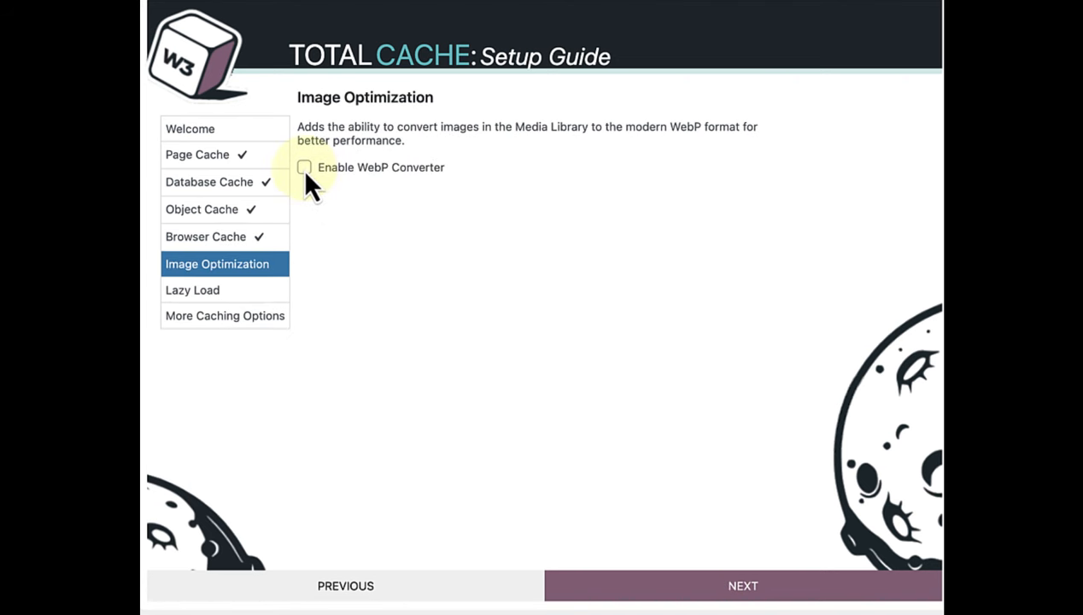
pyautogui.click(304, 167)
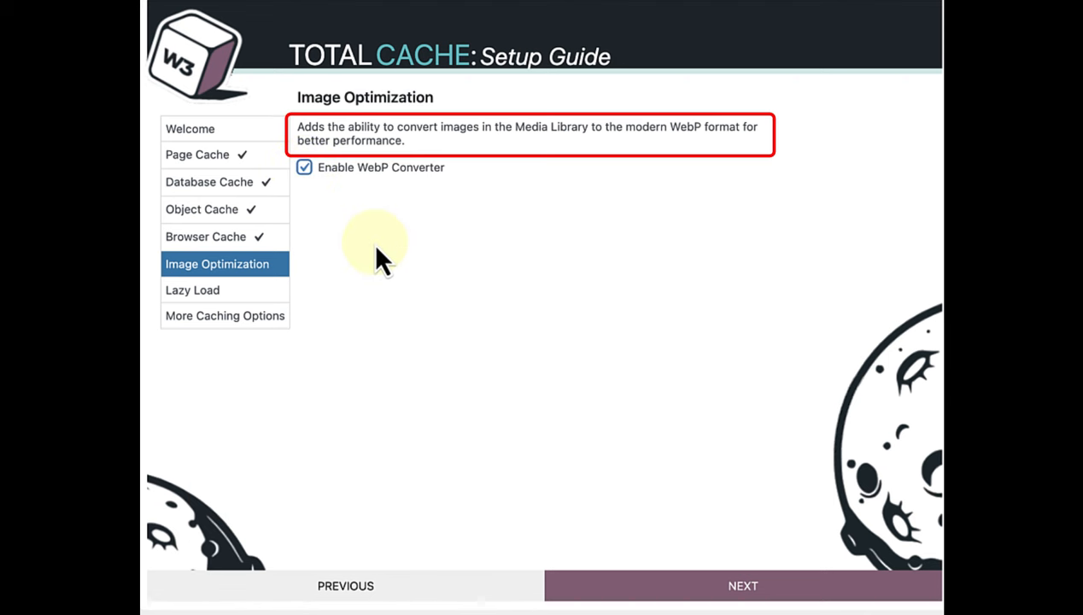
pyautogui.moveTo(721, 581)
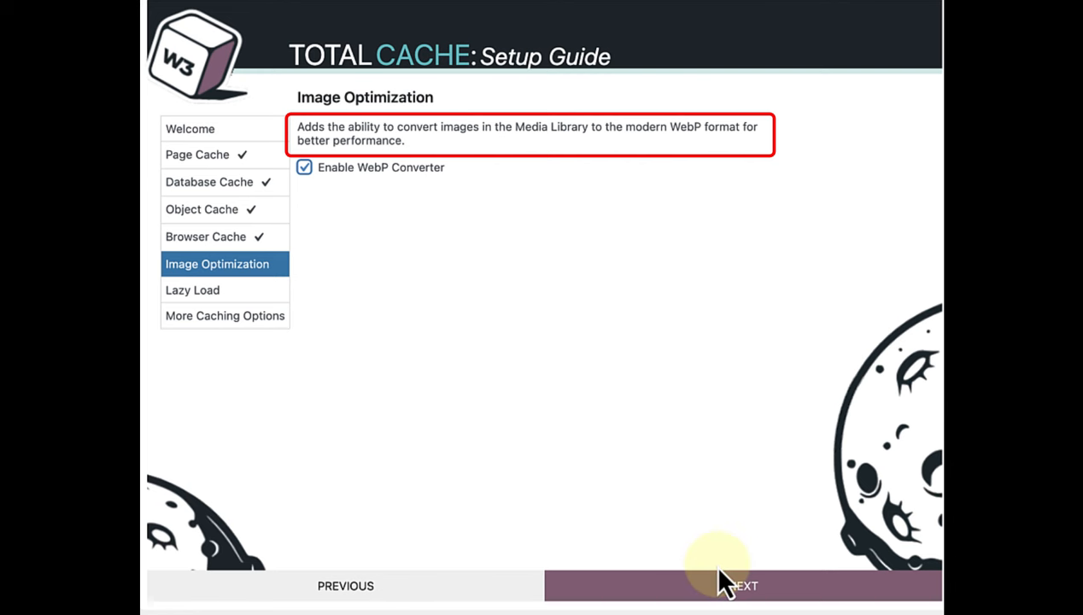
# Step: Enable Lazy Load Images on the Lazy Load step
pyautogui.click(742, 584)
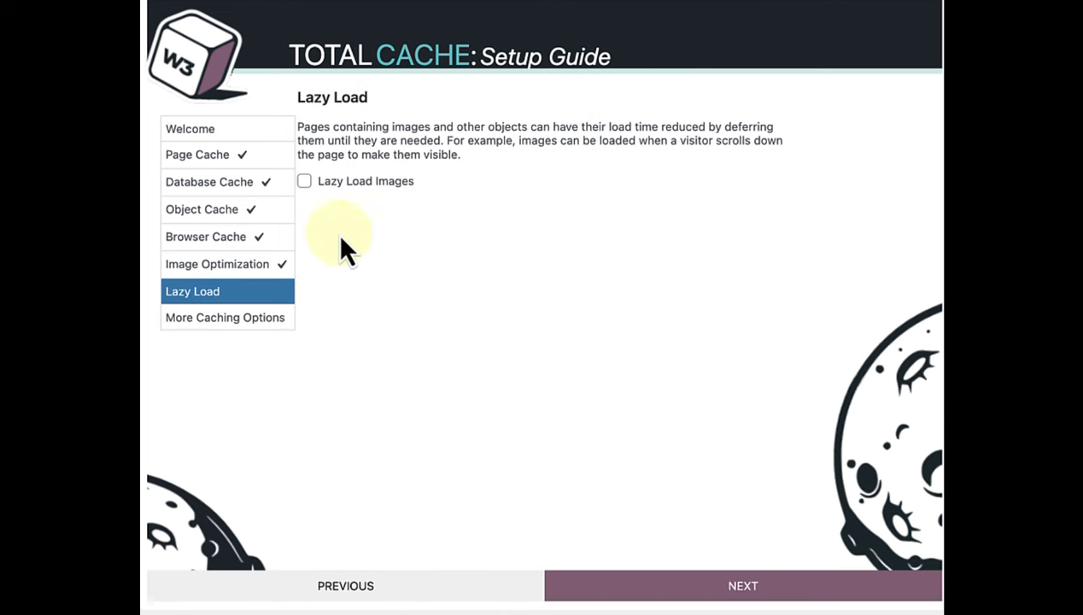
pyautogui.click(305, 181)
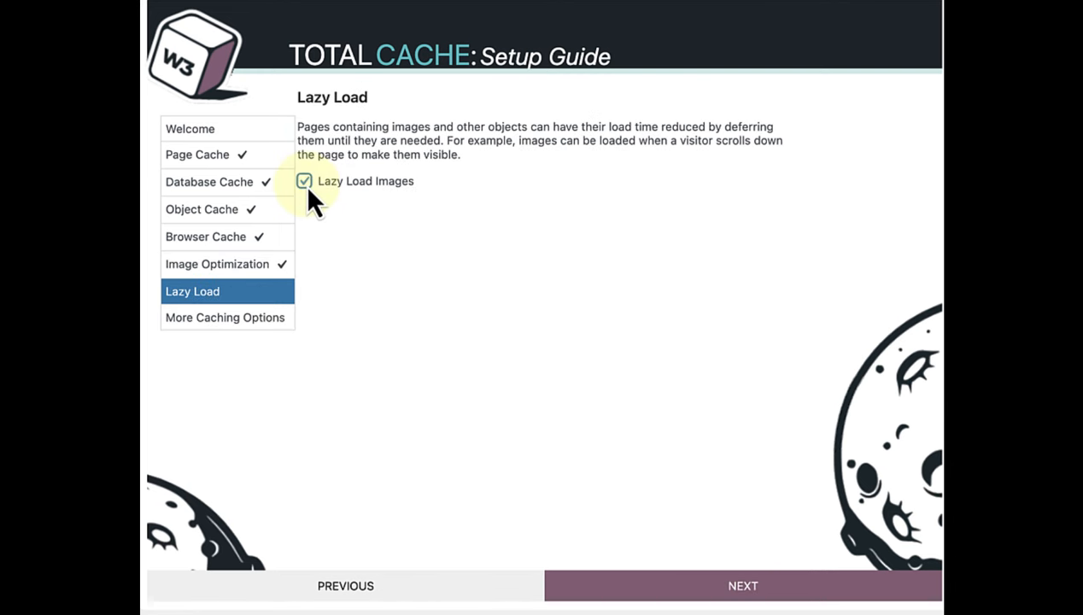
pyautogui.moveTo(550, 380)
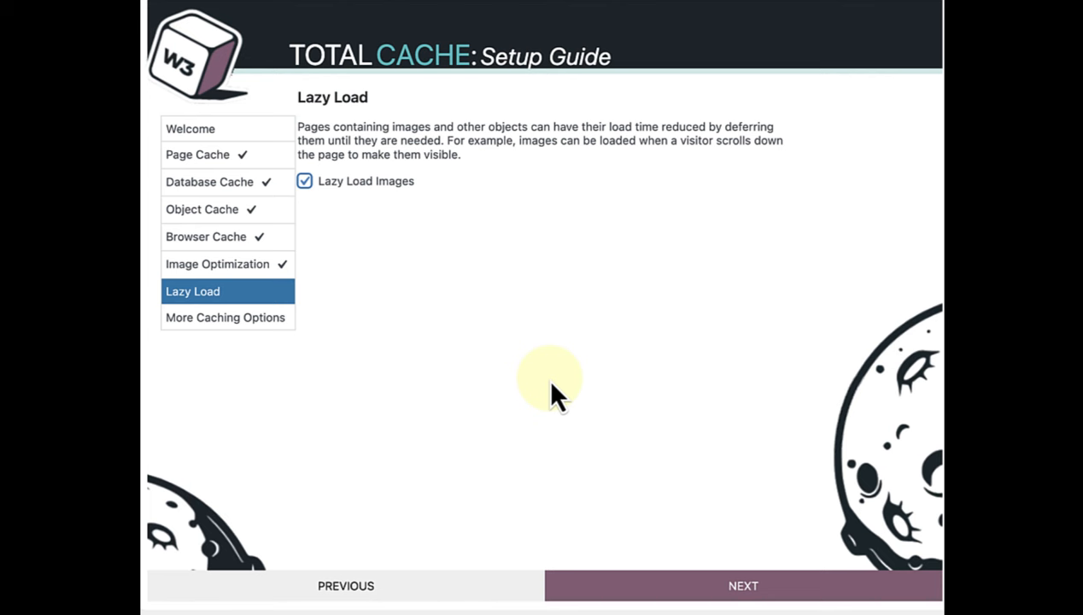
# Step: Advance to the Setup Complete summary of the configured caching settings
pyautogui.click(742, 584)
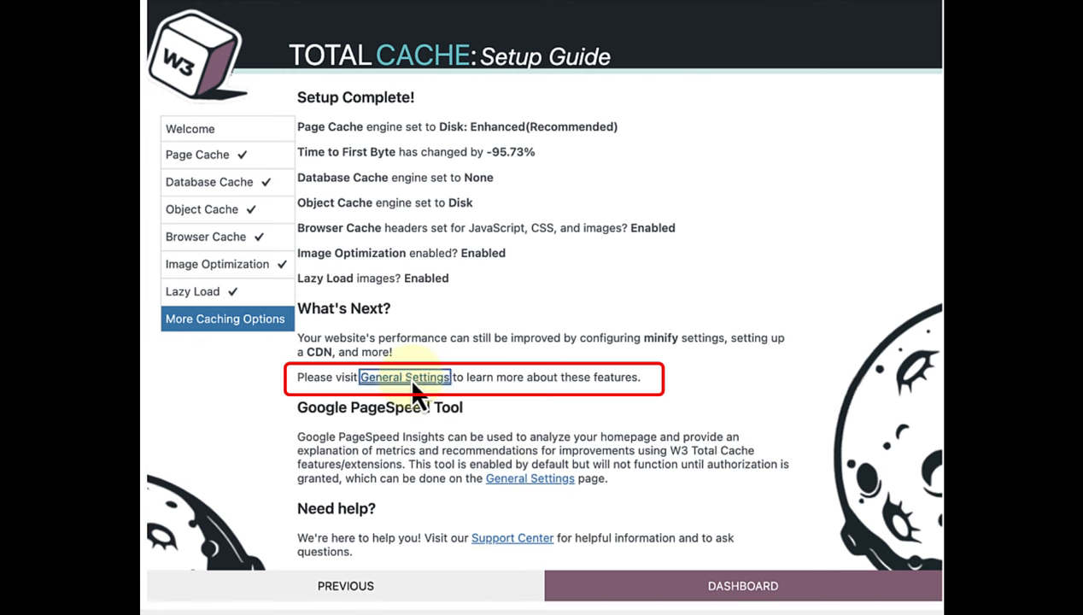
# Step: Go to General Settings and scroll to the Page Cache and Minify sections
pyautogui.click(404, 377)
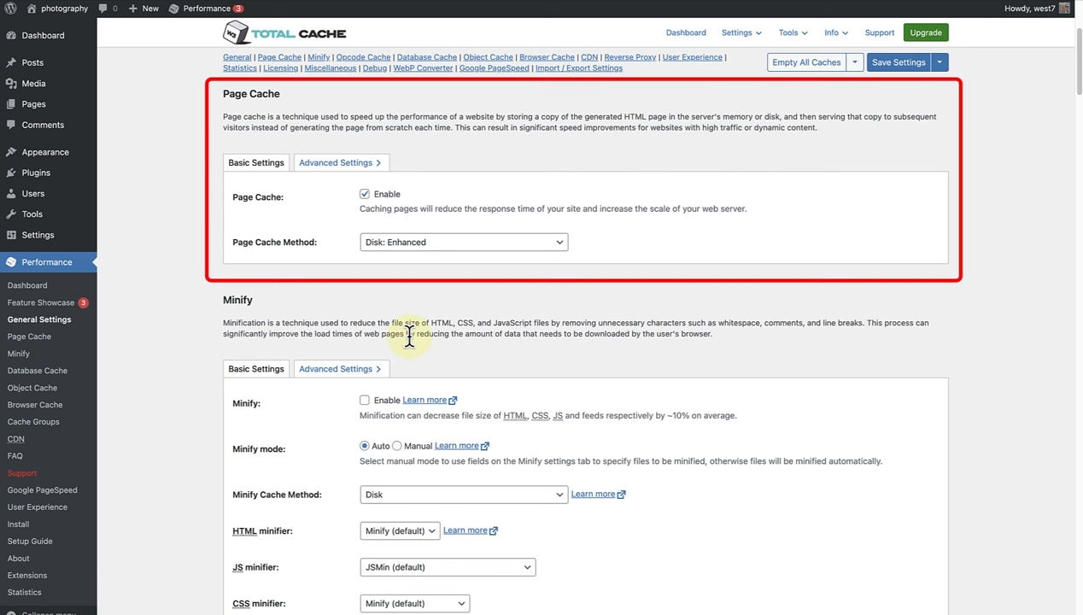
pyautogui.moveTo(408, 335)
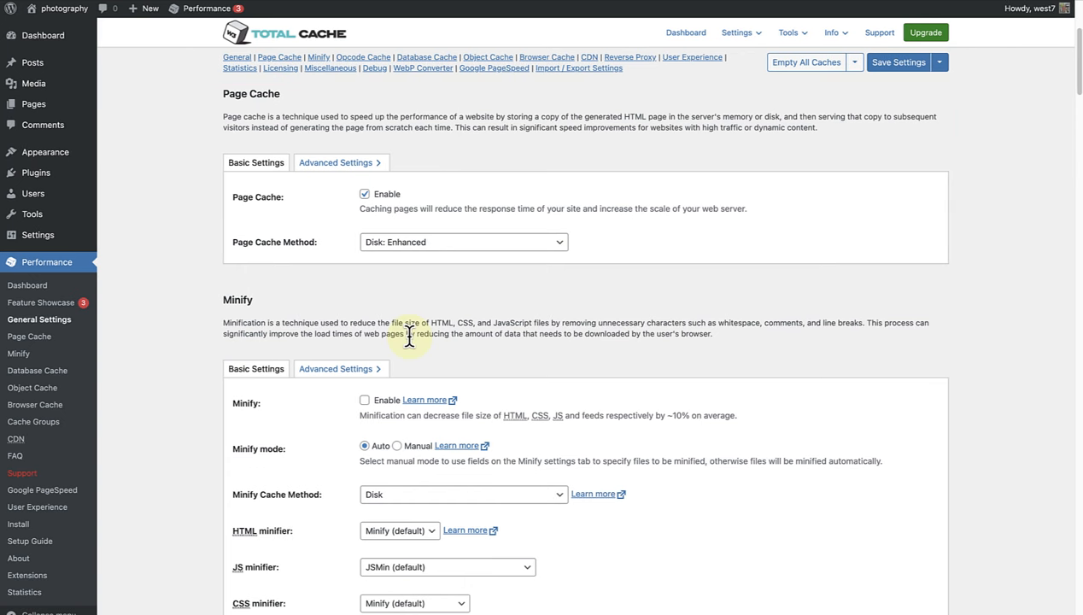
pyautogui.scroll(-3)
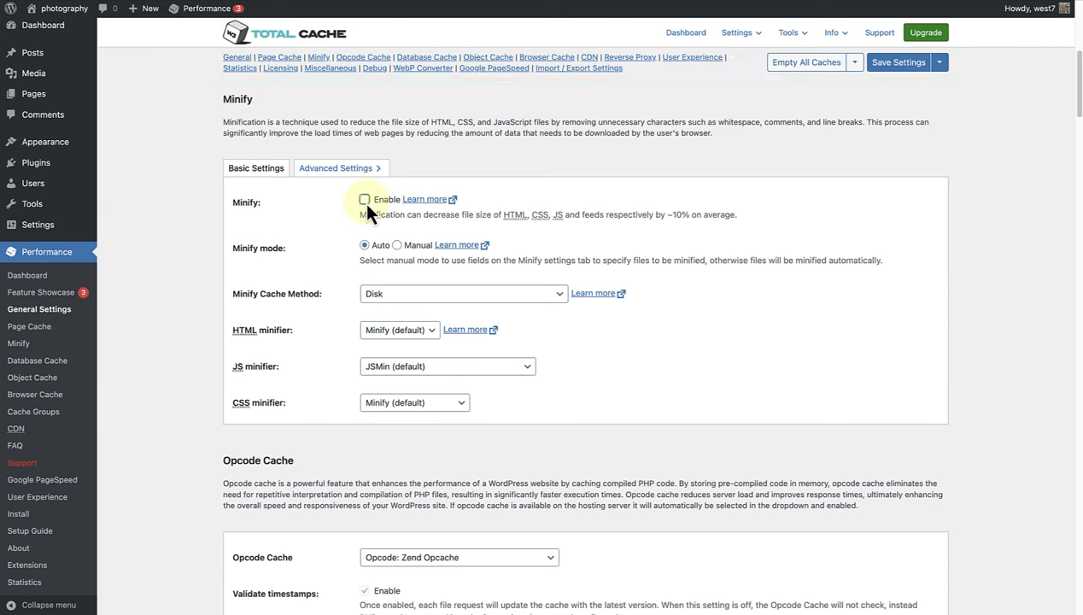
# Step: Tick Enable for Minify in the Minify Basic Settings
pyautogui.click(366, 198)
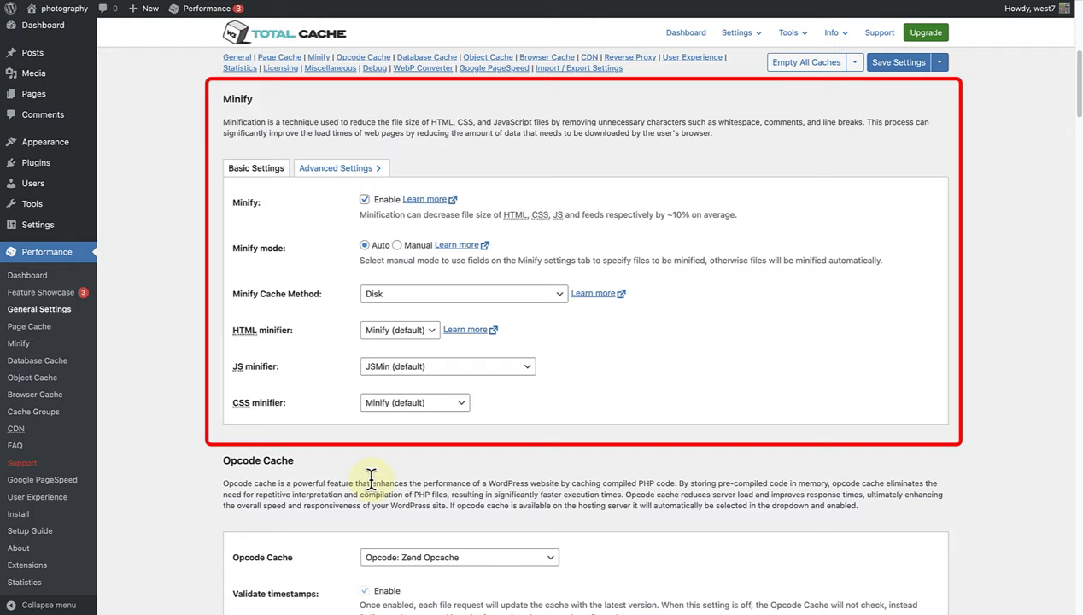
pyautogui.moveTo(396, 475)
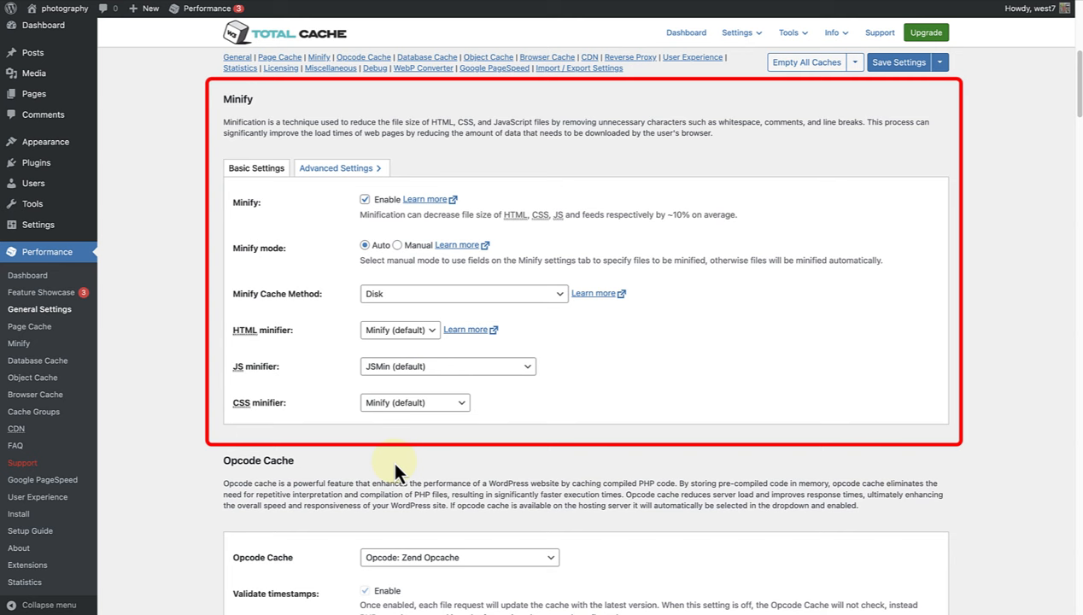
pyautogui.scroll(-3)
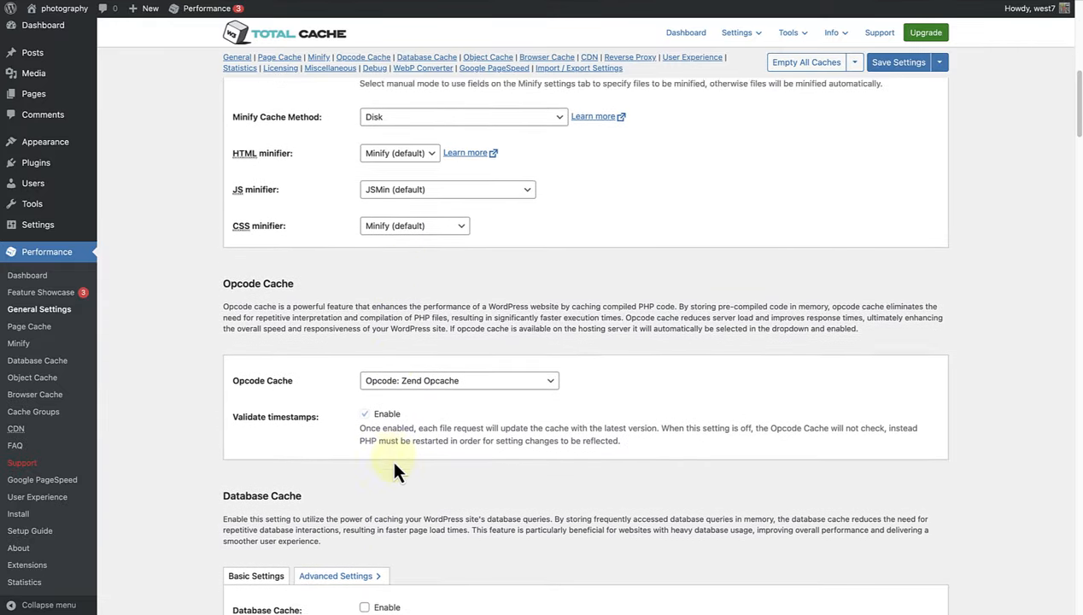
pyautogui.scroll(-3)
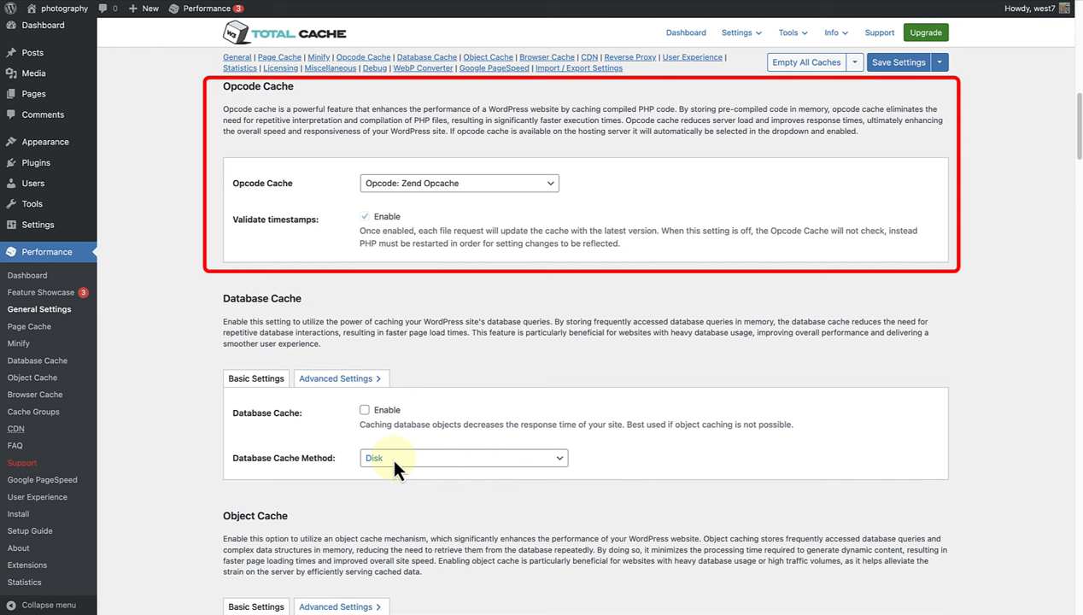
pyautogui.scroll(-3)
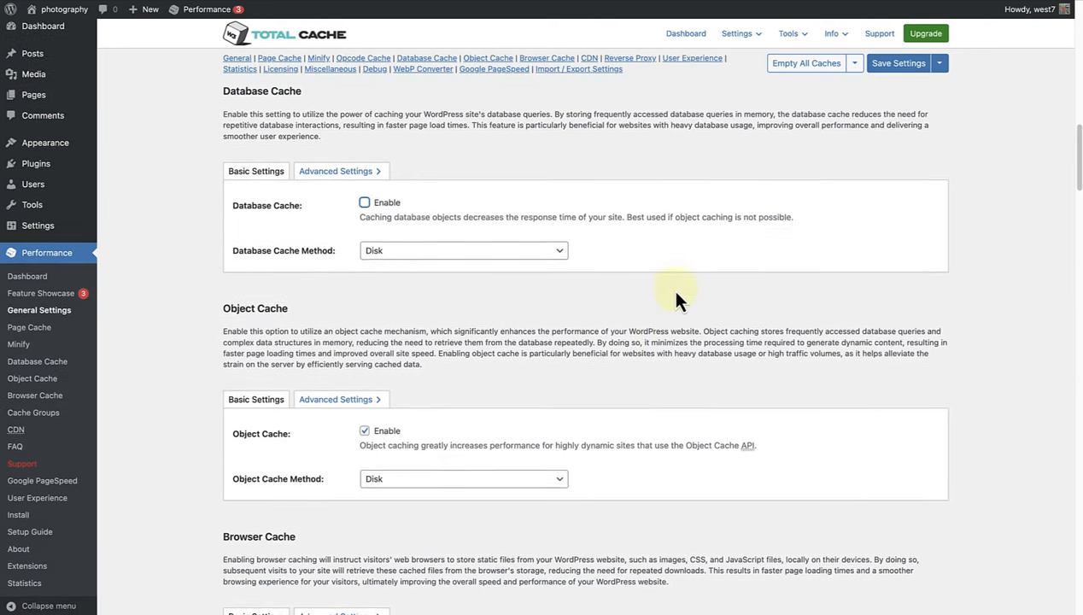
pyautogui.scroll(-3)
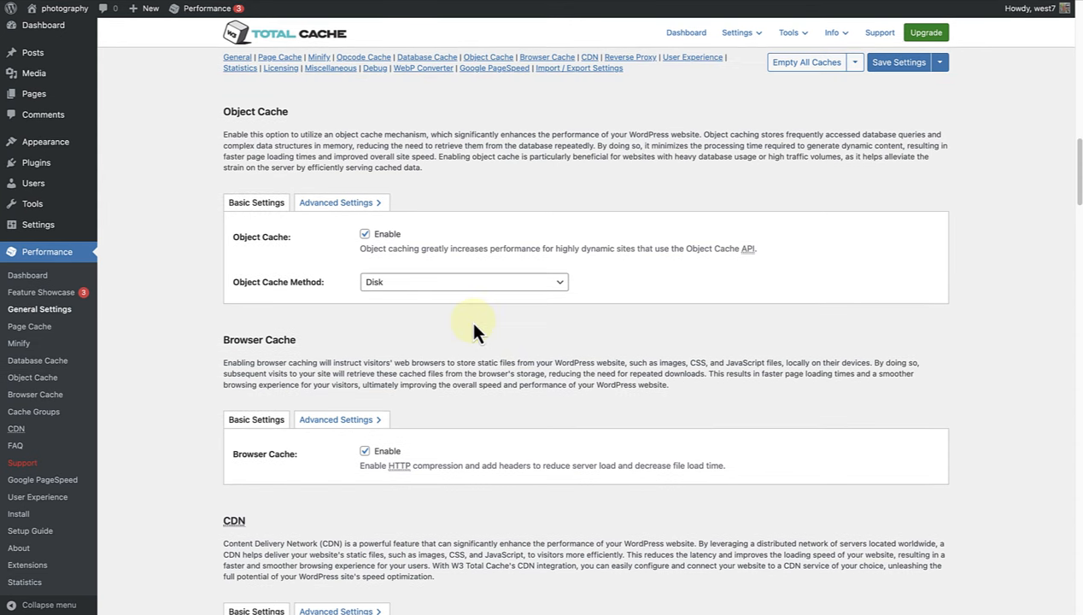
pyautogui.scroll(-3)
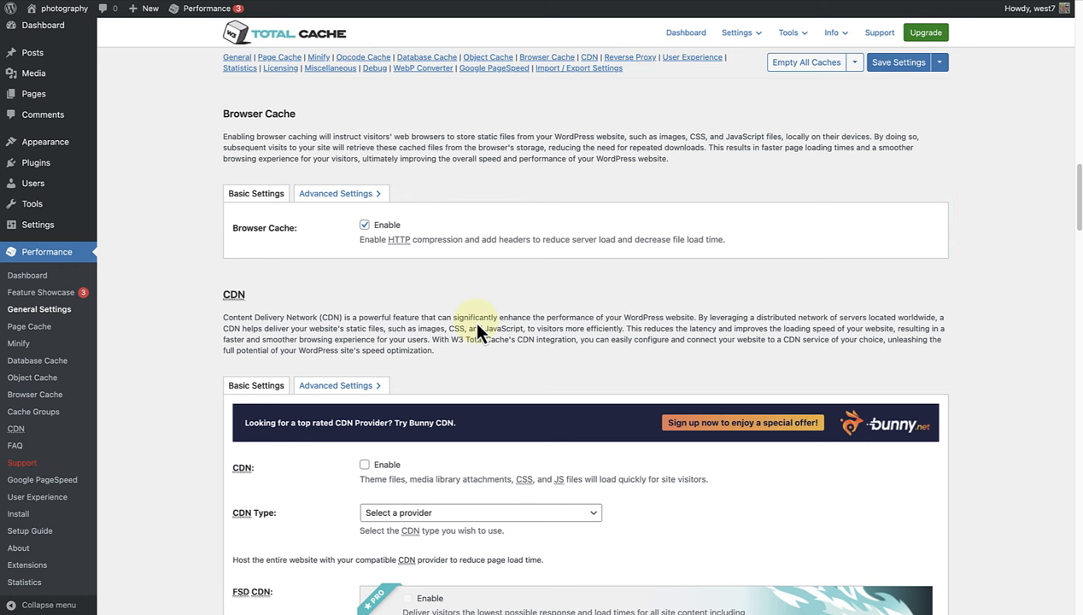
# Step: Enable CDN in General Settings and review the available CDN Type providers
pyautogui.scroll(-3)
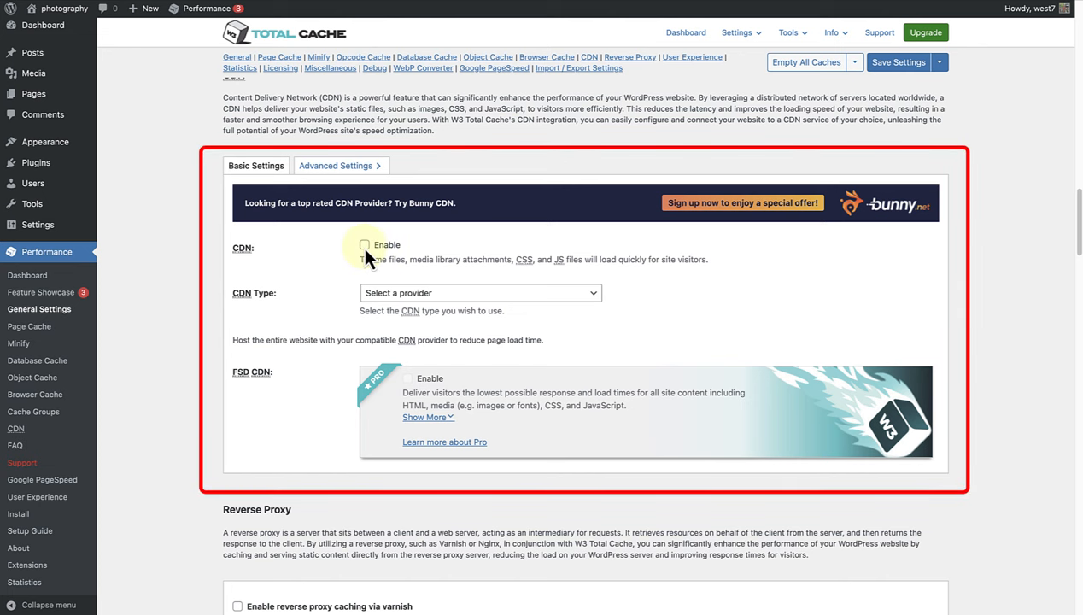
pyautogui.click(365, 247)
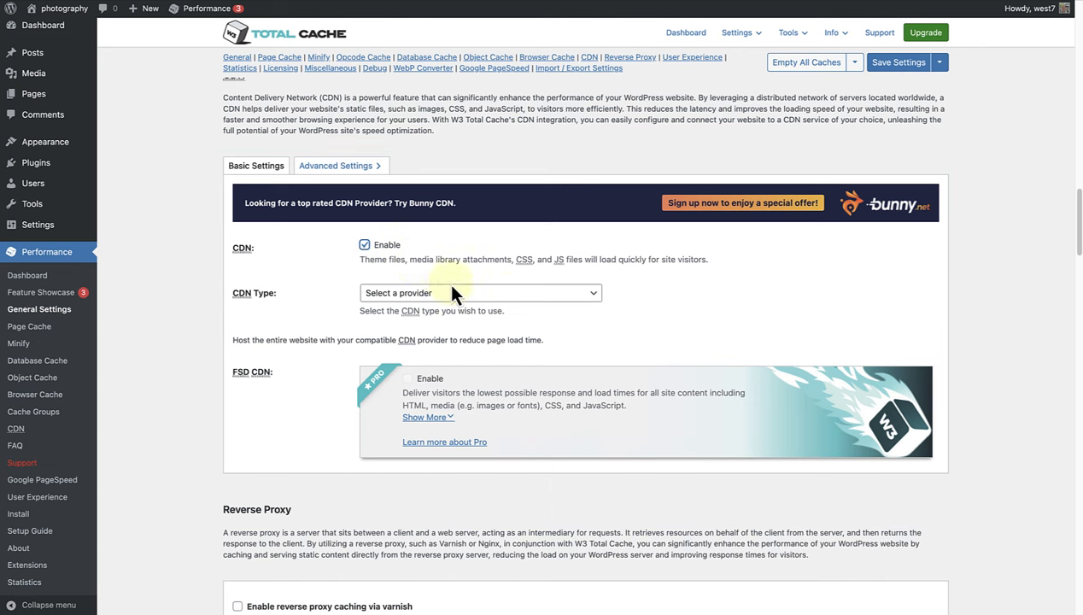
pyautogui.click(478, 292)
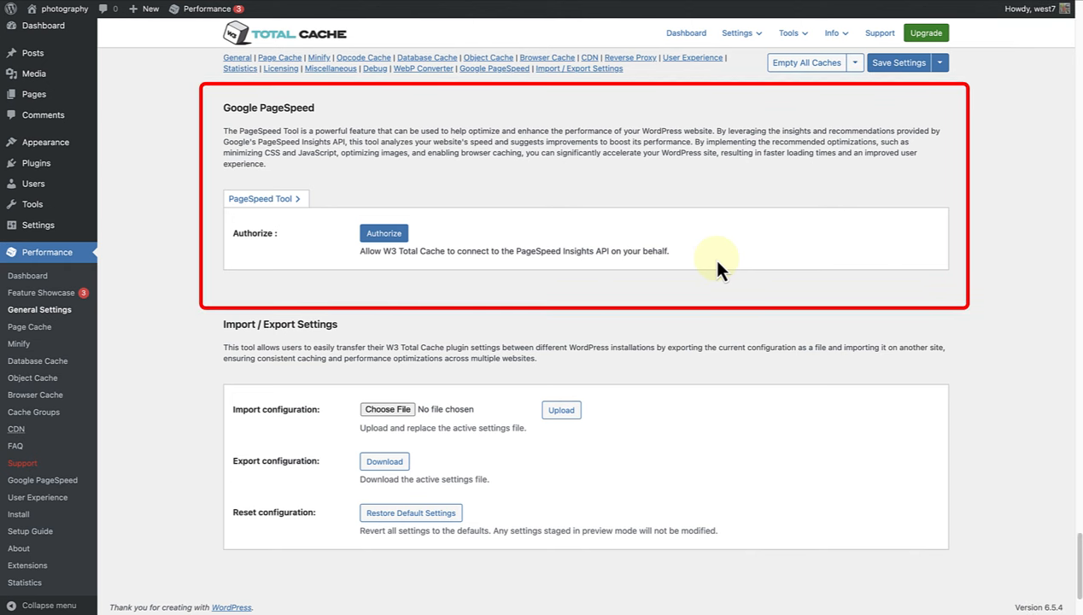
pyautogui.moveTo(743, 316)
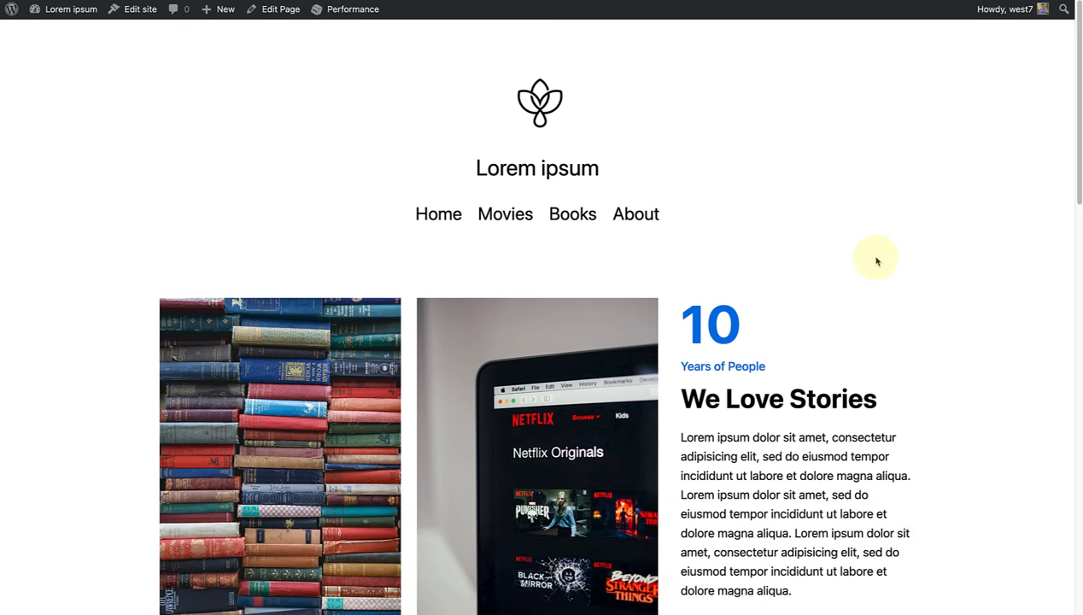
# Step: Browse down the site home page, then expand Empty All Caches on the Performance Dashboard
pyautogui.scroll(-3)
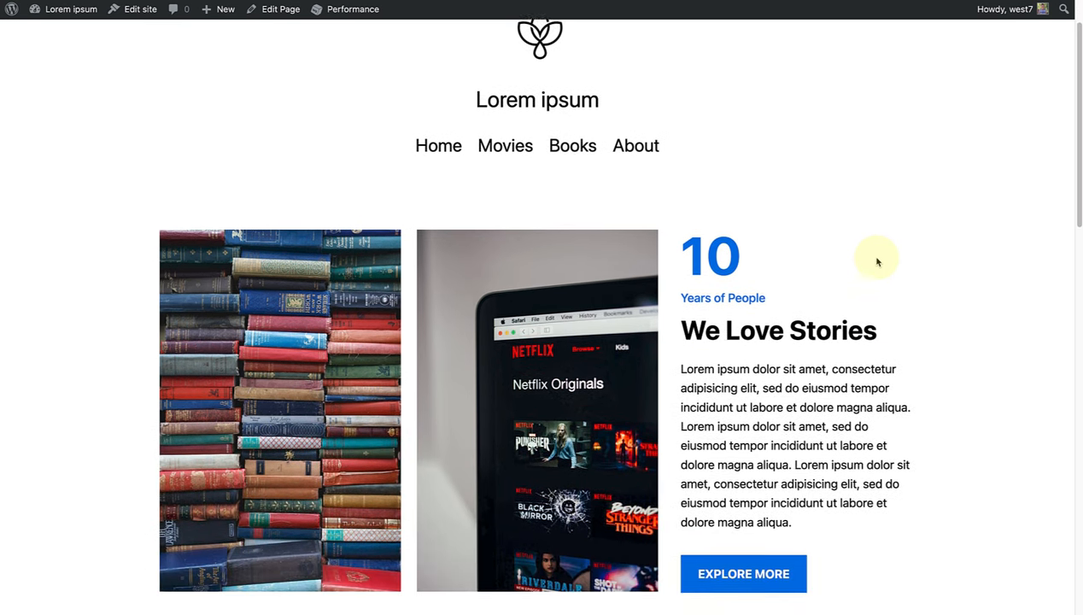
pyautogui.scroll(-3)
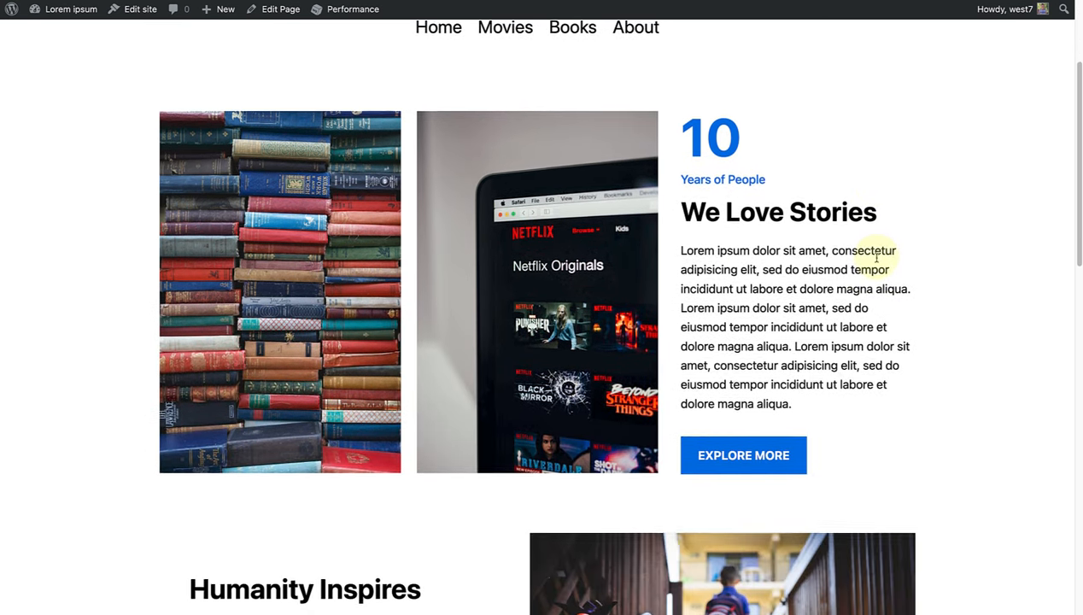
pyautogui.scroll(-3)
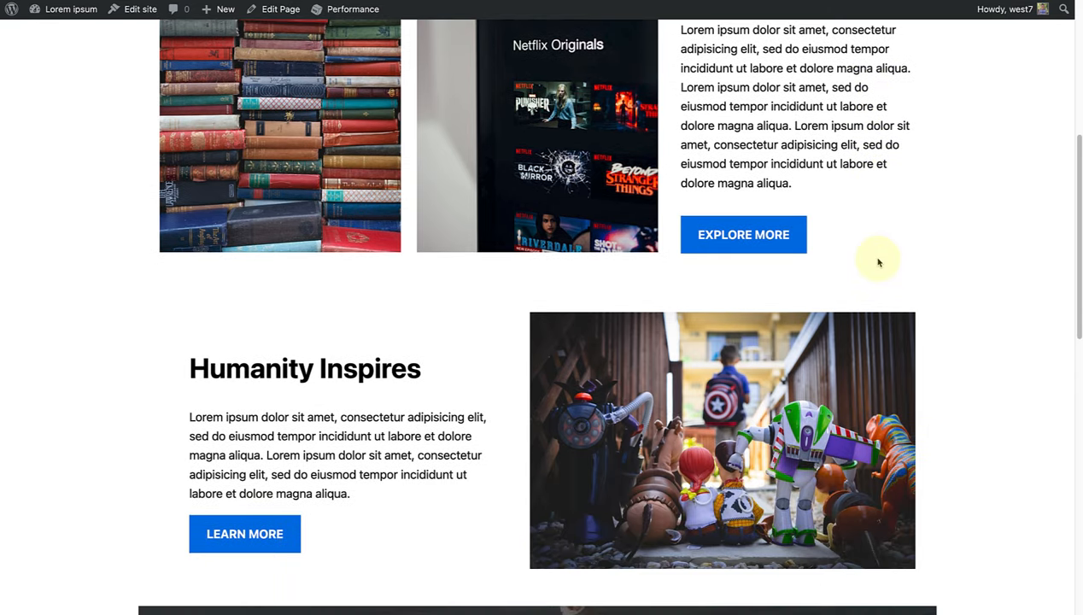
pyautogui.scroll(-3)
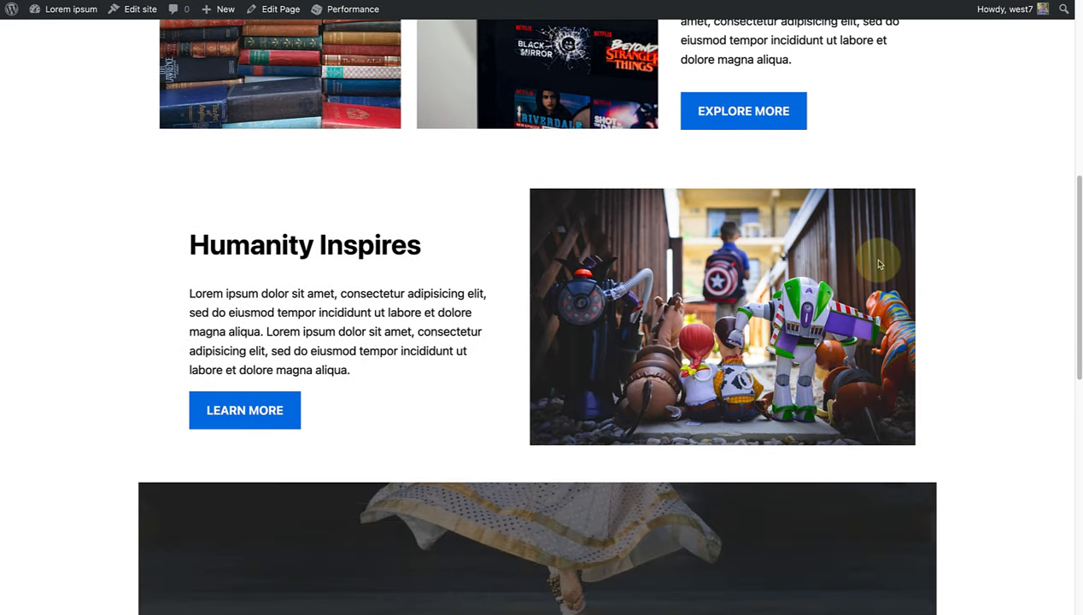
pyautogui.scroll(-3)
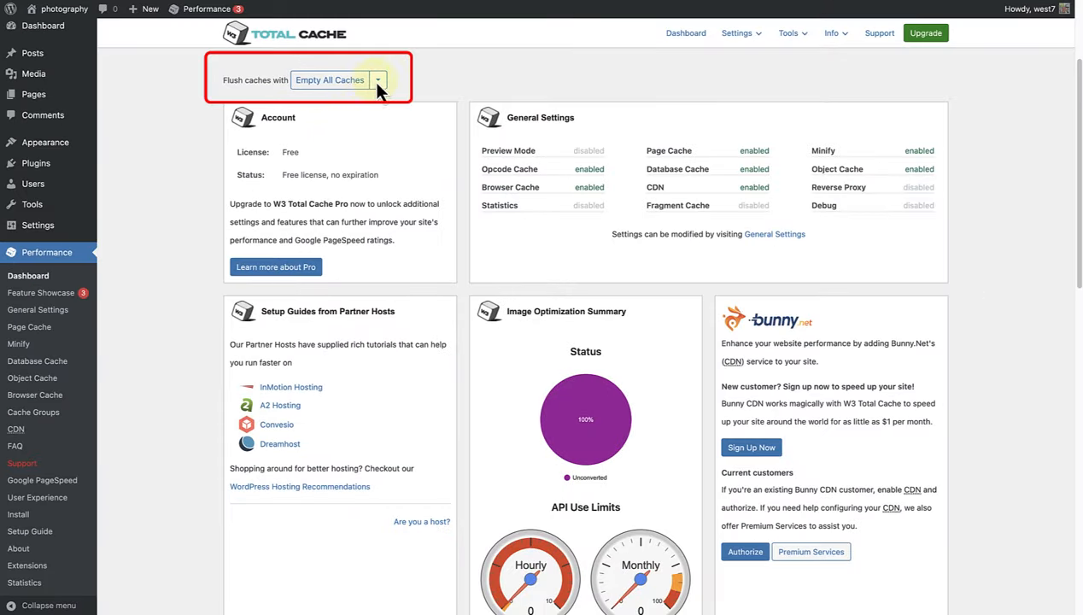
pyautogui.click(377, 80)
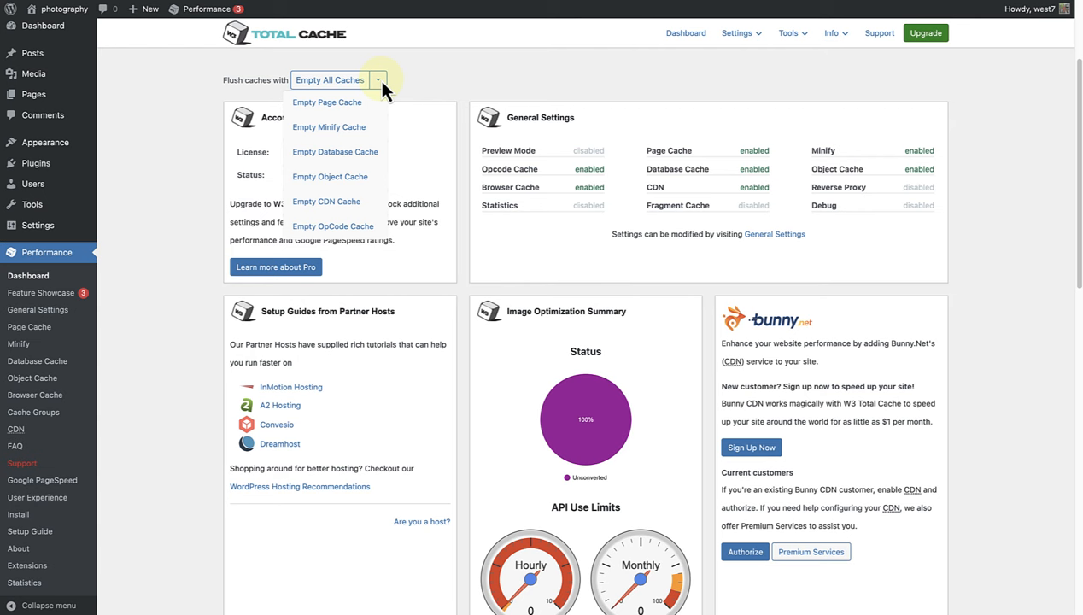